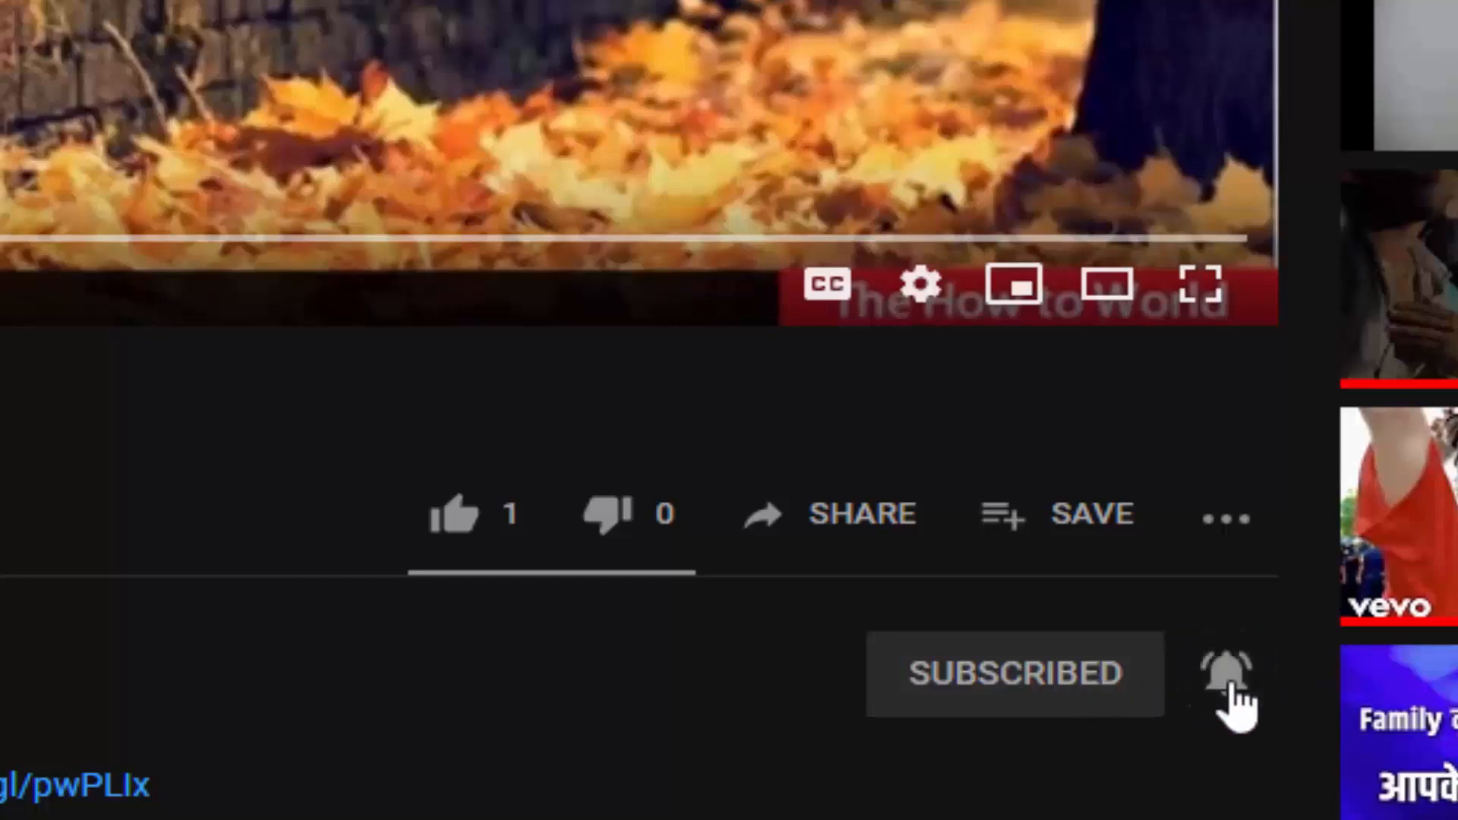
Enter Developer options and reach USB debugging under the Debugging section.
{"action": "left_click", "coordinate": [367, 15]}
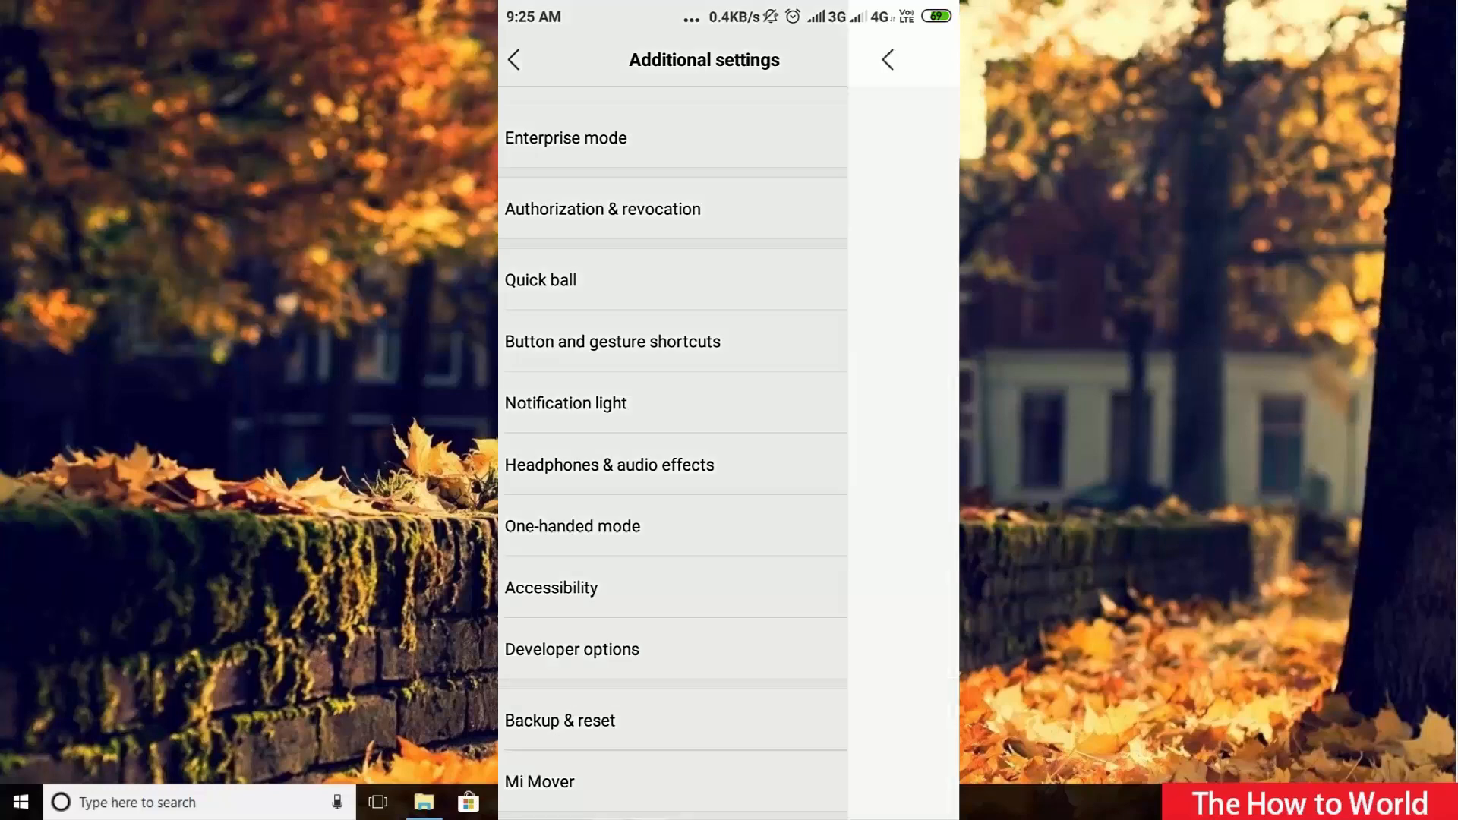
{"action": "left_click", "coordinate": [572, 649]}
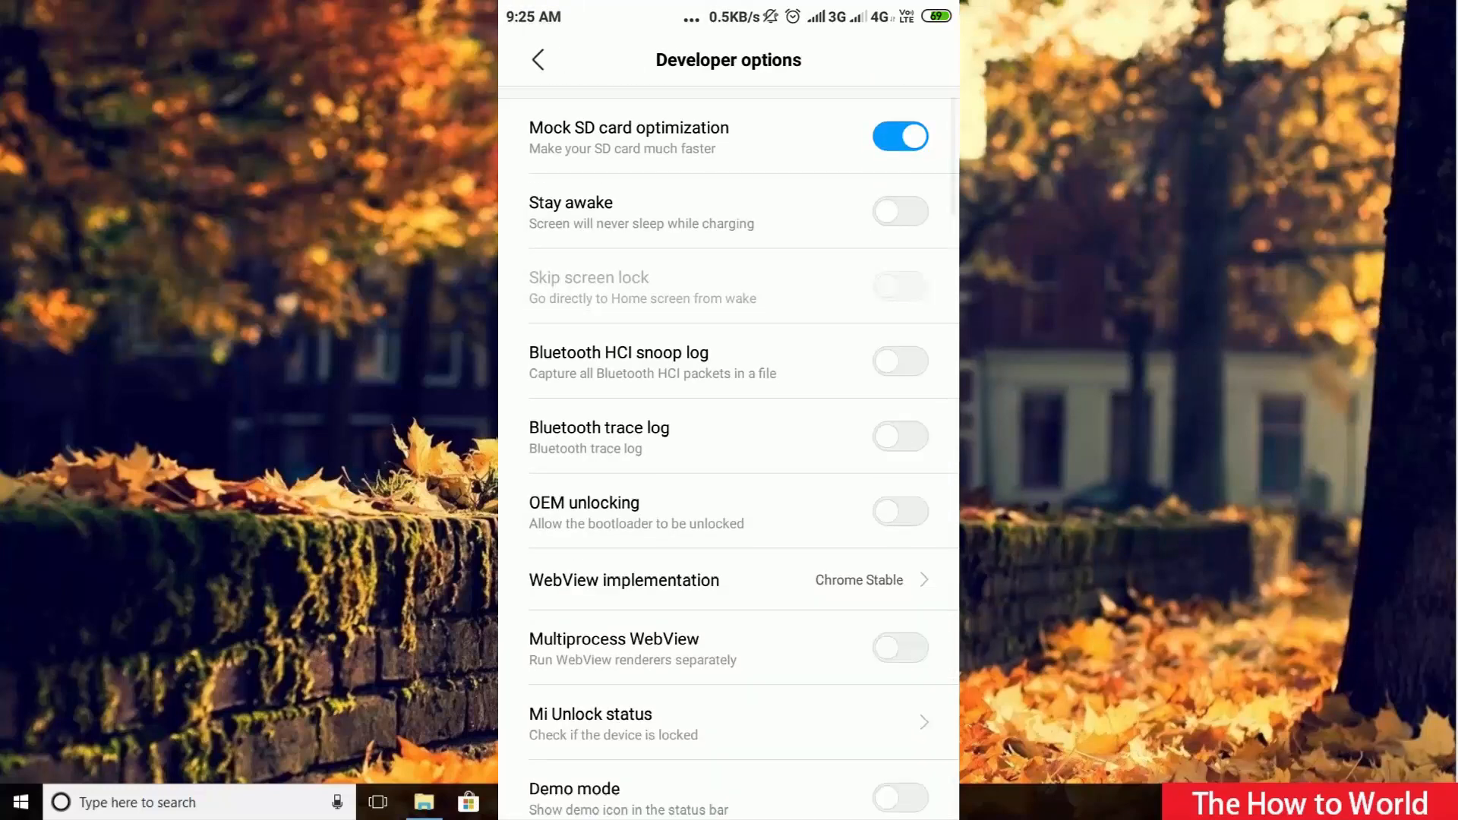
{"action": "scroll", "scroll_direction": "down", "scroll_amount": 3}
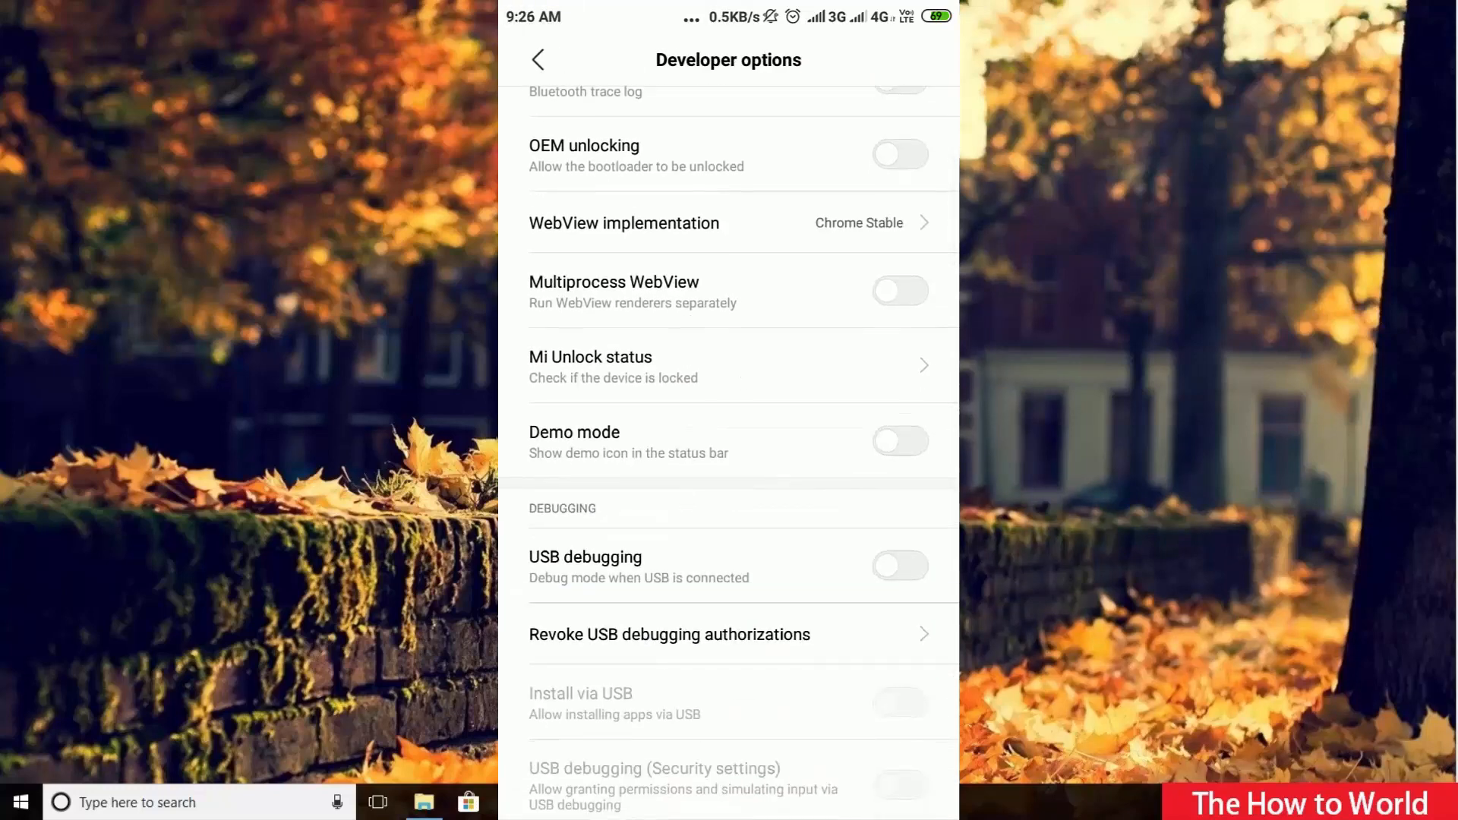
{"action": "left_click", "coordinate": [897, 565]}
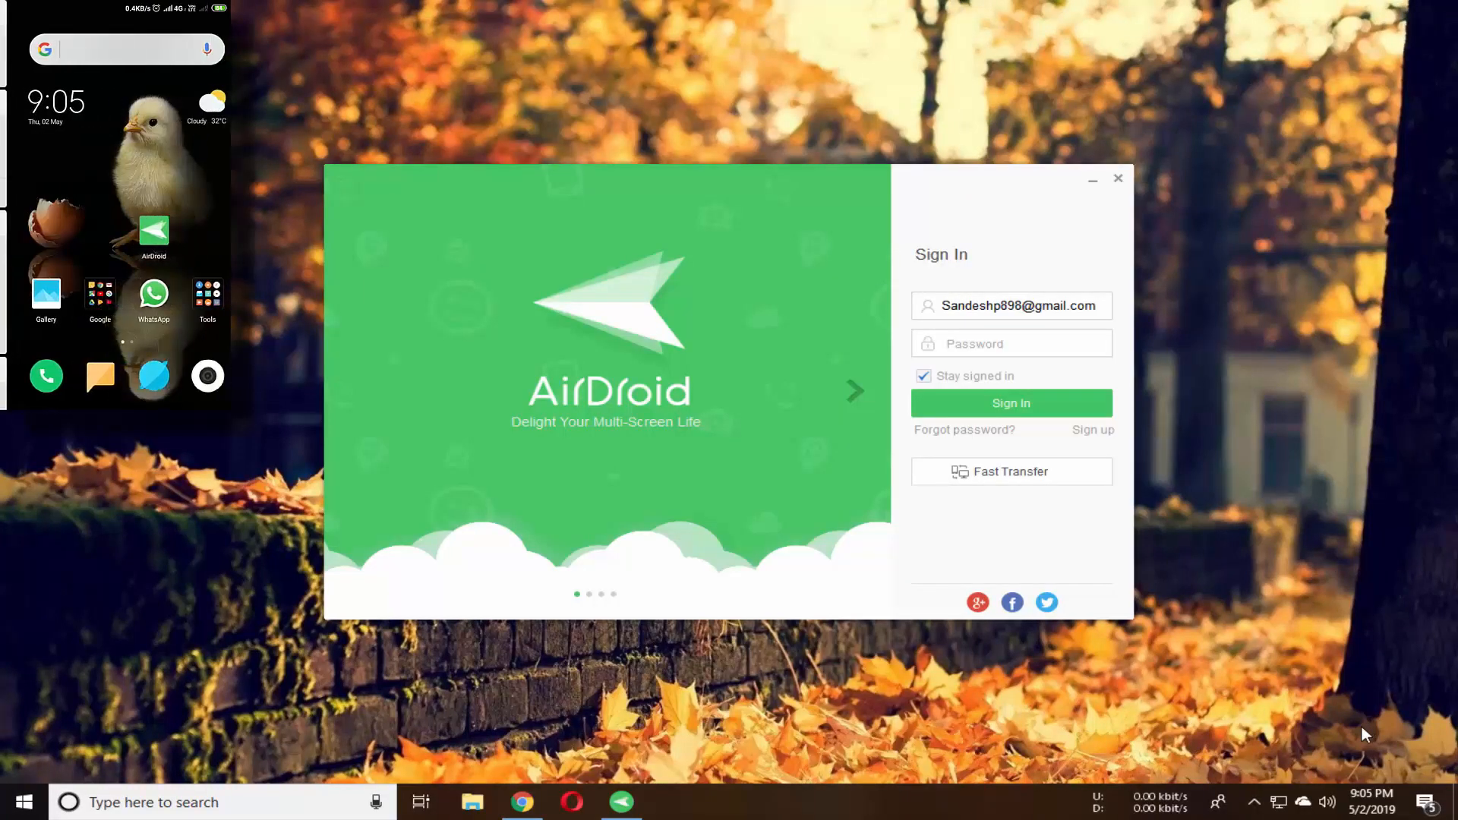
Enter the account password and sign in to reach AirDroid's Home welcome page.
{"action": "left_click", "coordinate": [1012, 343]}
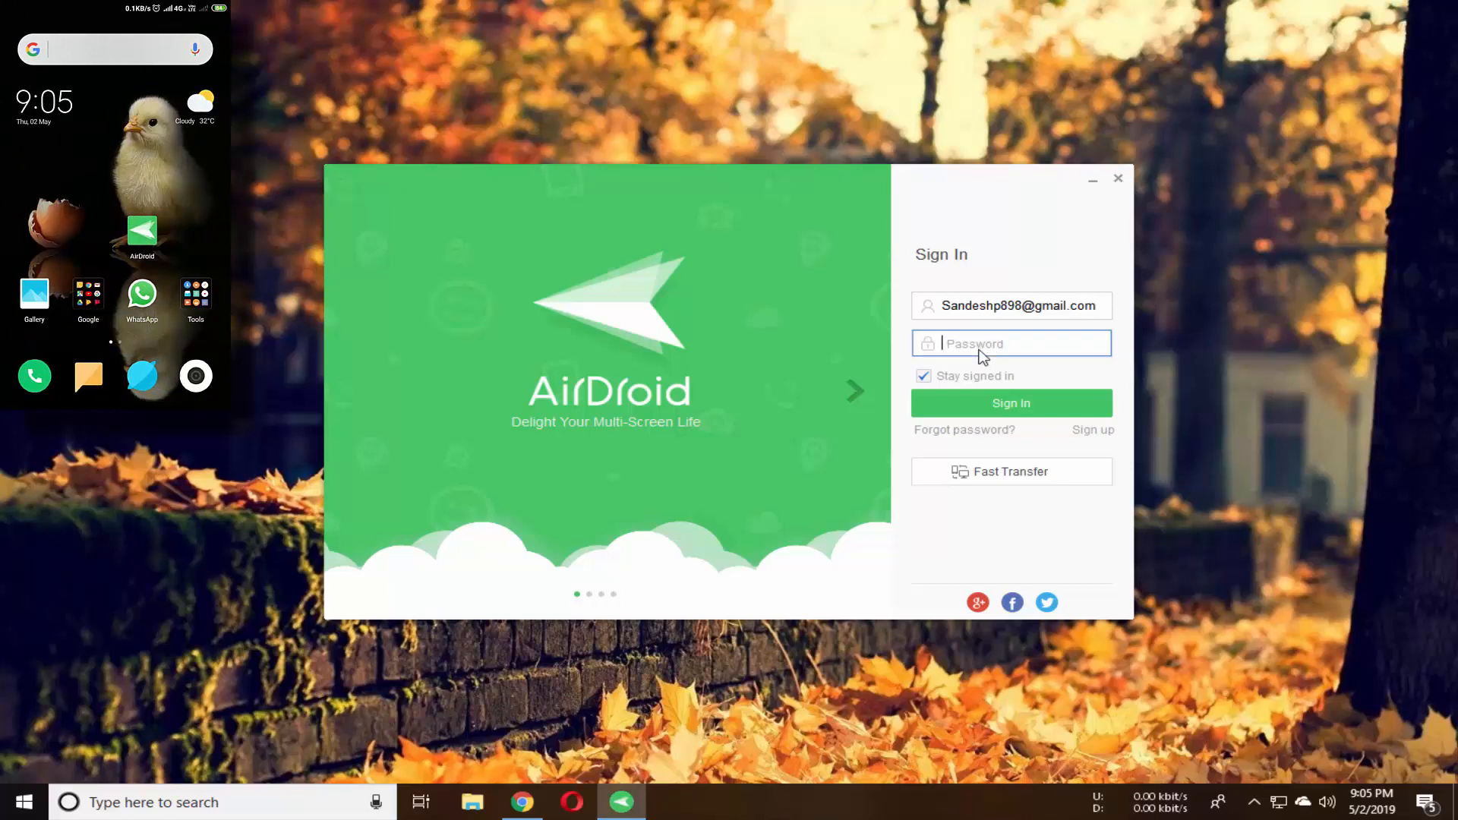
{"action": "type", "text": "•"}
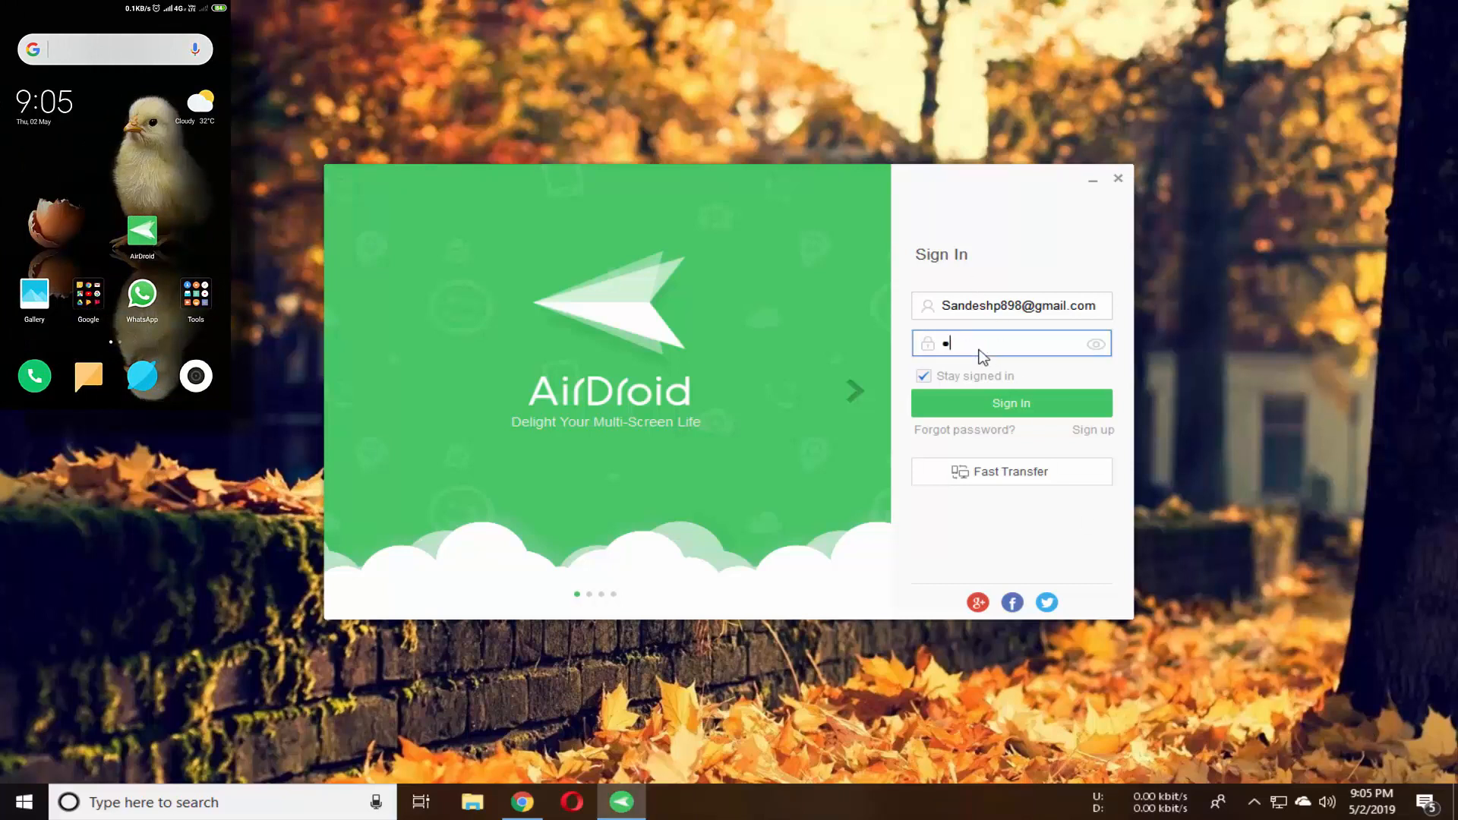
{"action": "type", "text": "•••"}
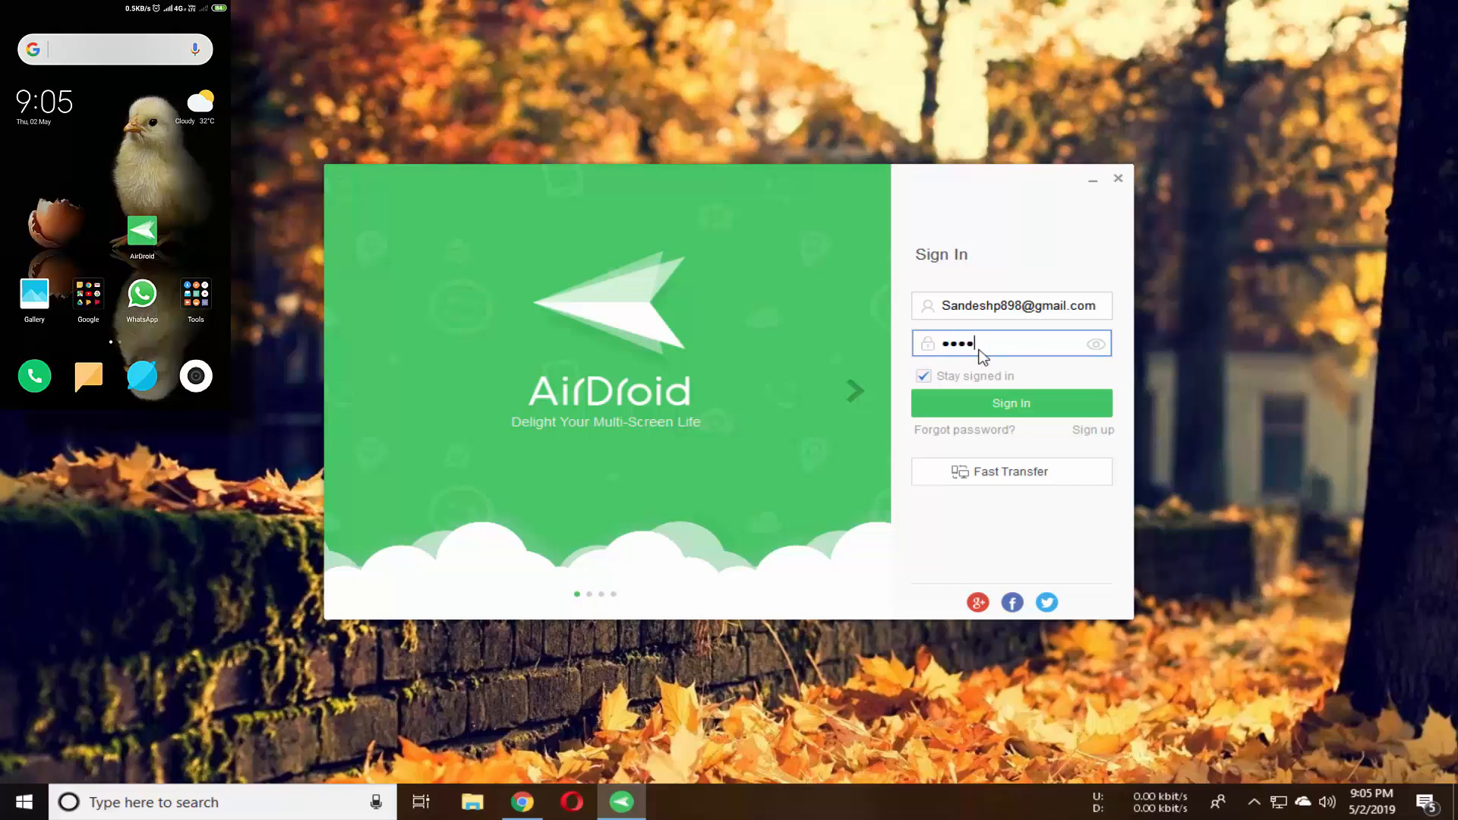
{"action": "type", "text": "••"}
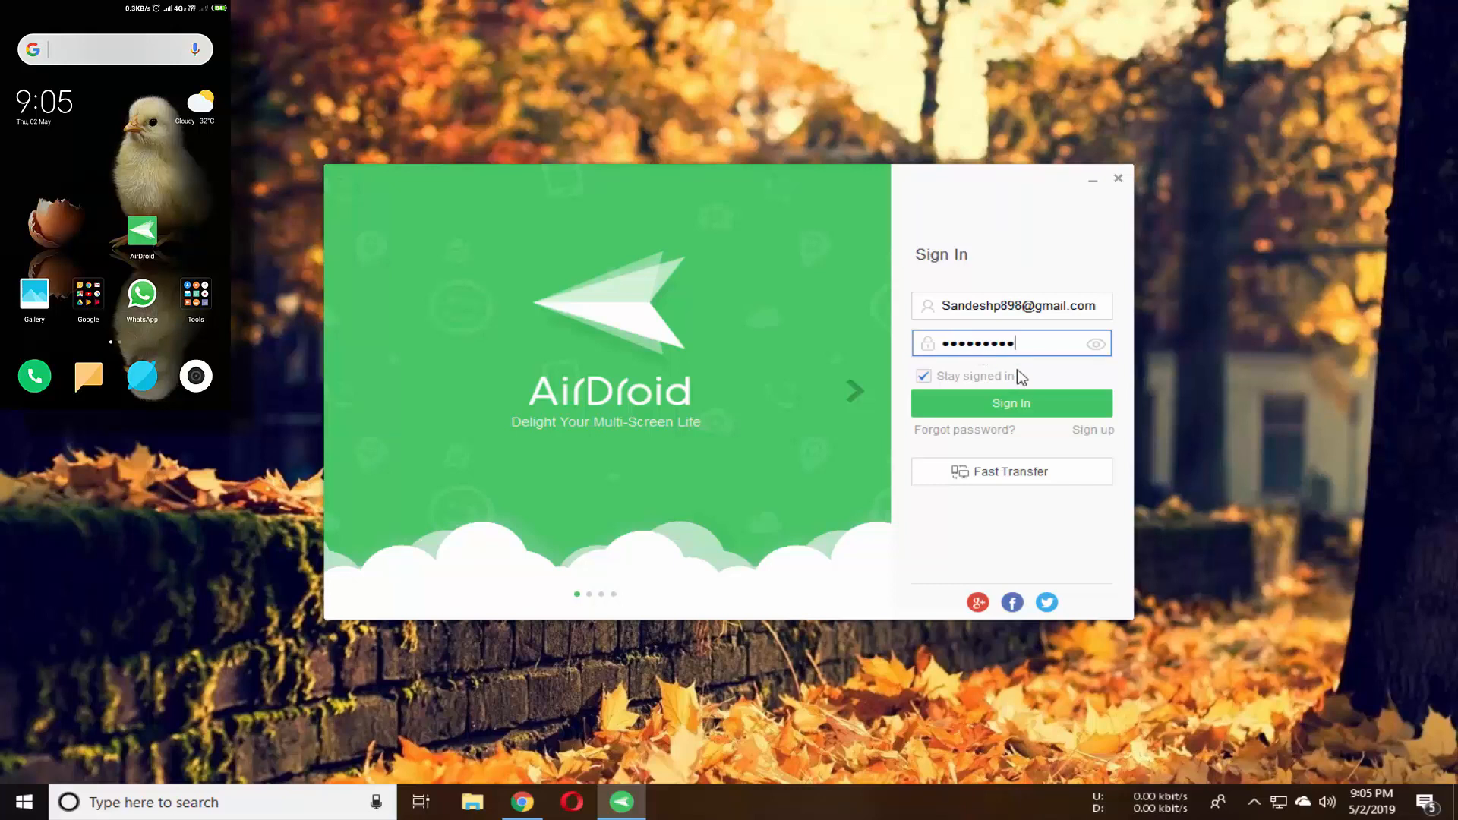
{"action": "left_click", "coordinate": [1012, 402]}
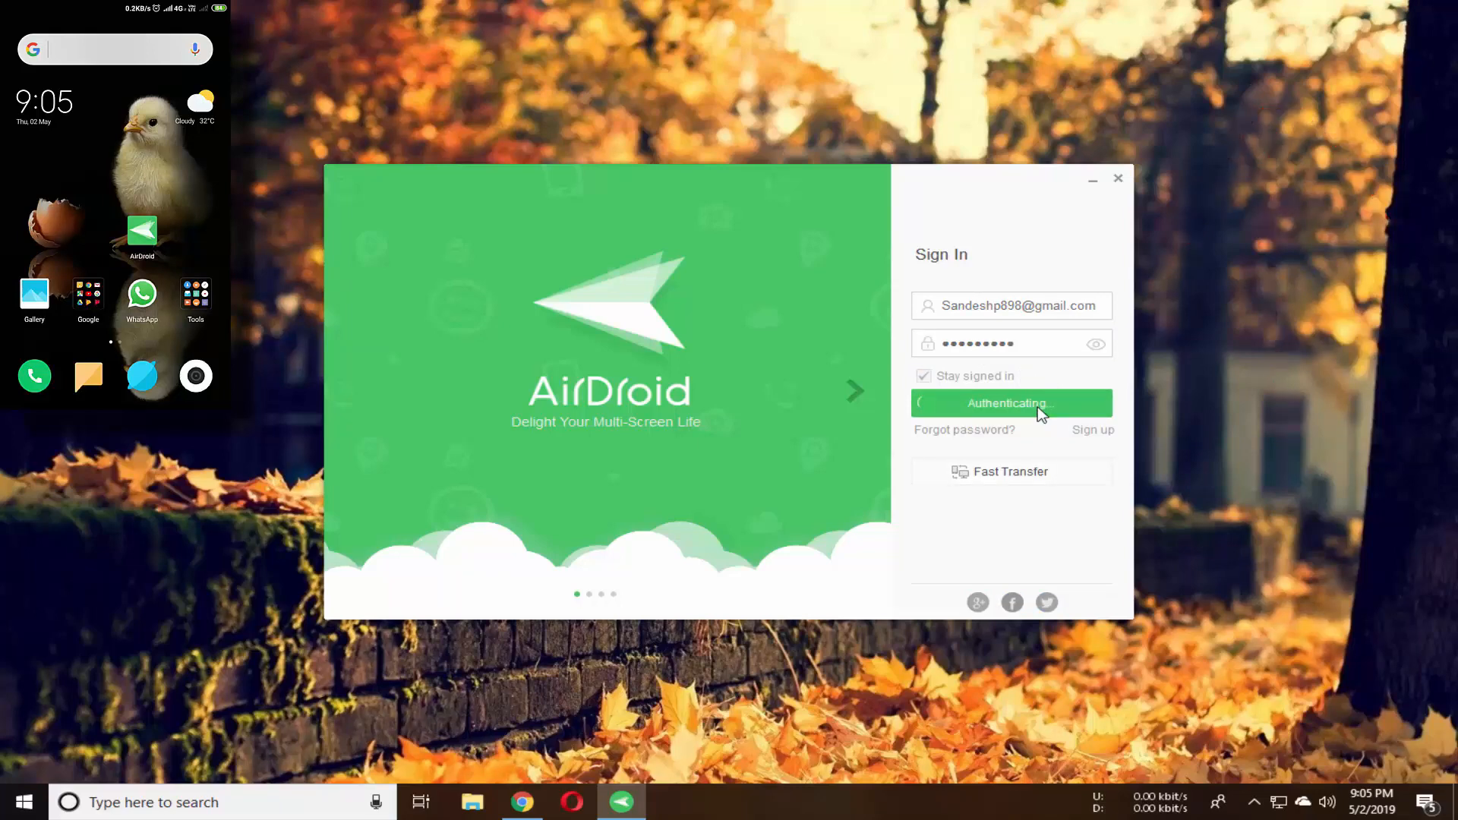
{"action": "left_click", "coordinate": [1011, 403]}
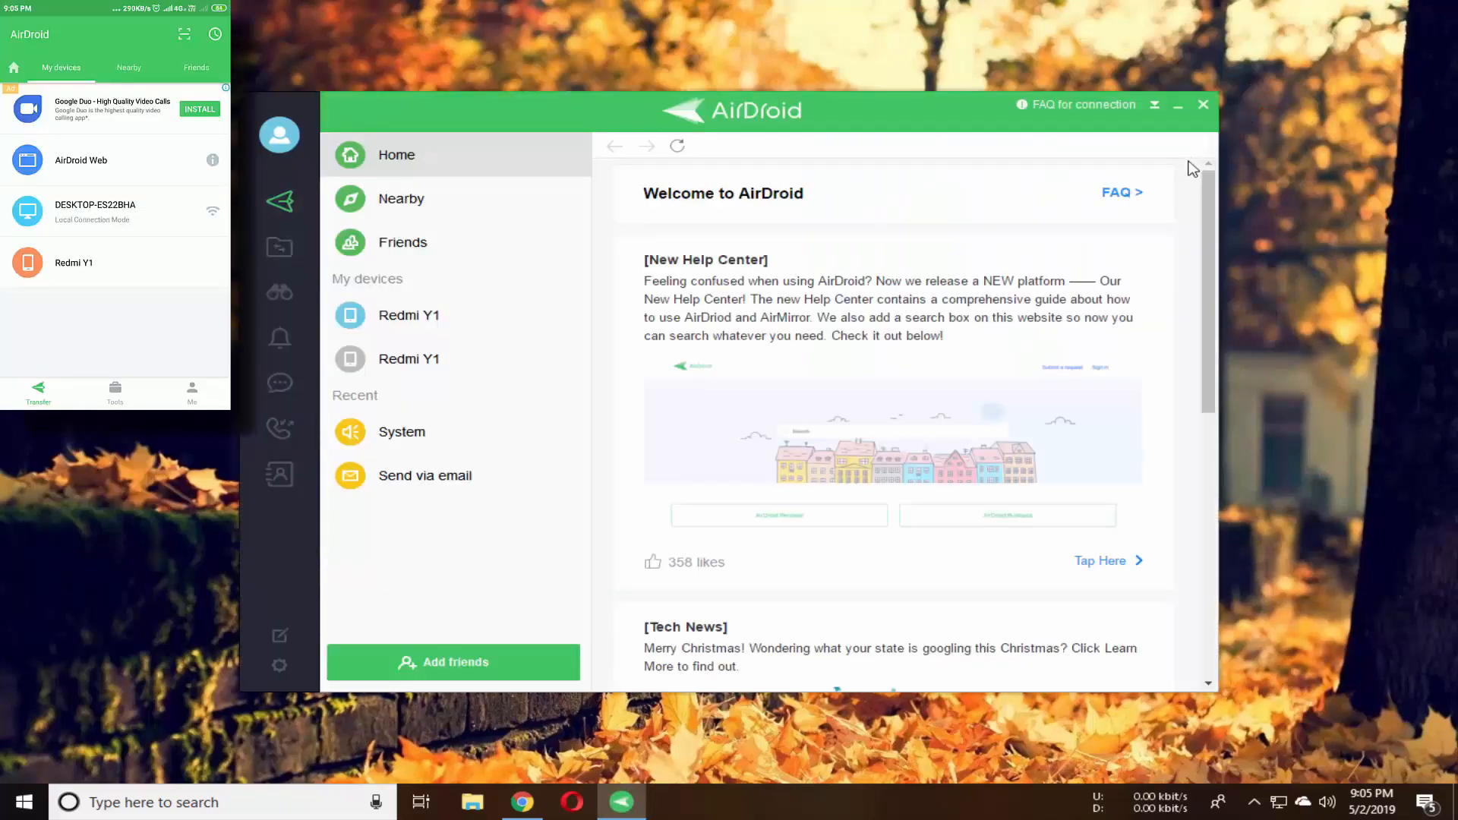
{"action": "mouse_move", "coordinate": [280, 285]}
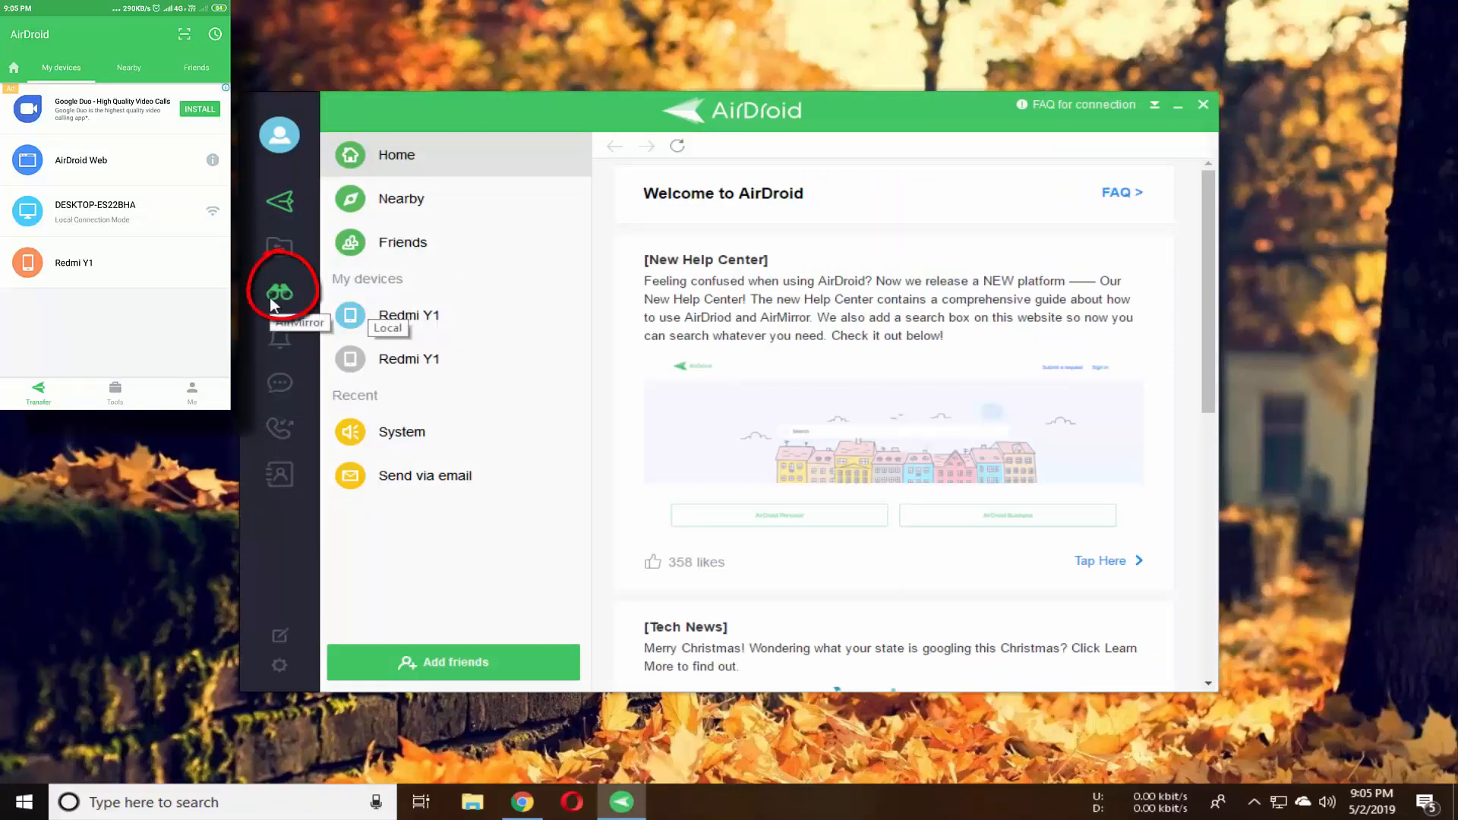
Start AirMirror screen mirroring for the second Redmi Y1 under My devices.
{"action": "left_click", "coordinate": [279, 293]}
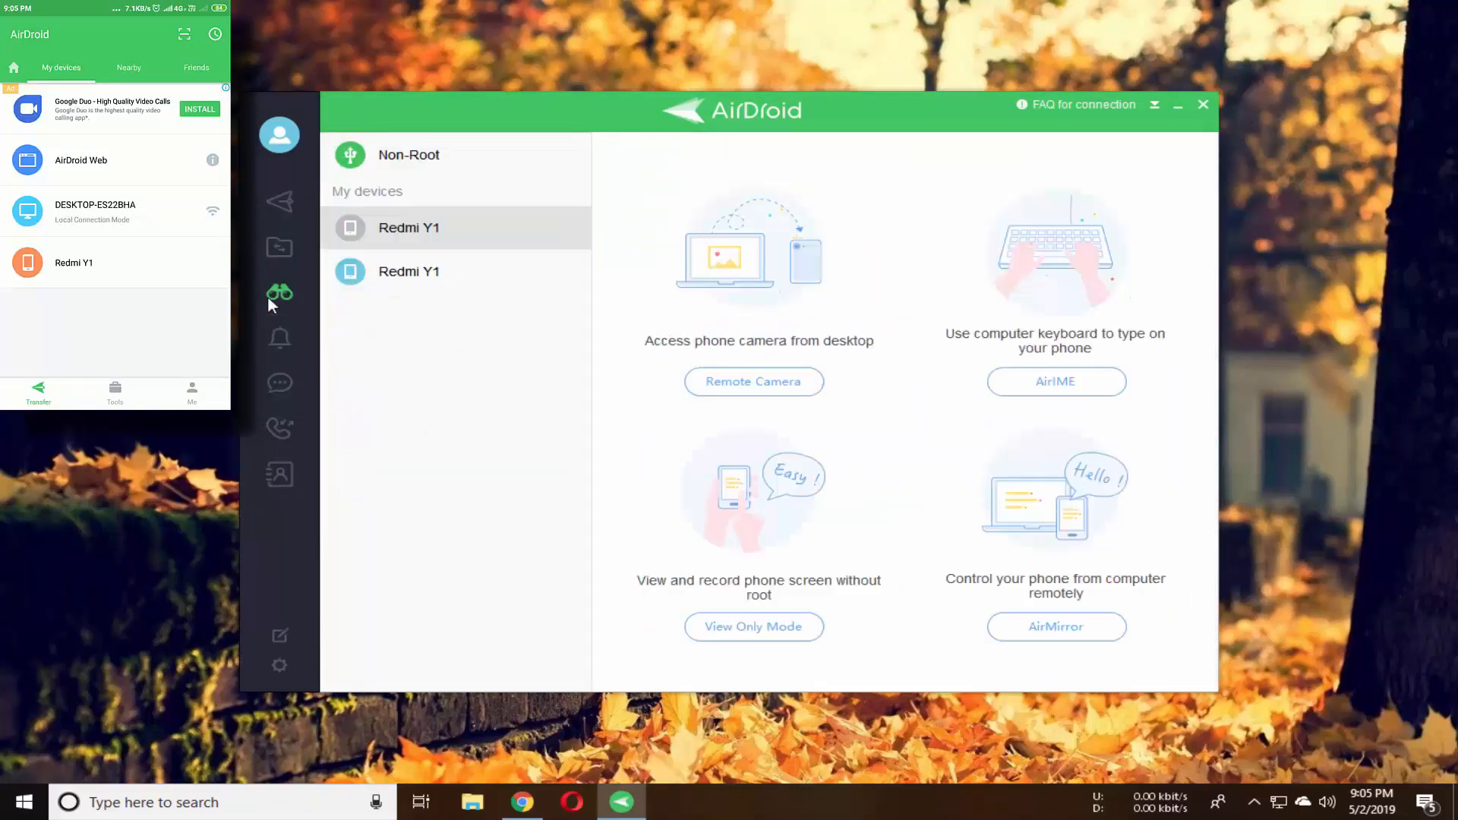
{"action": "left_click", "coordinate": [409, 272]}
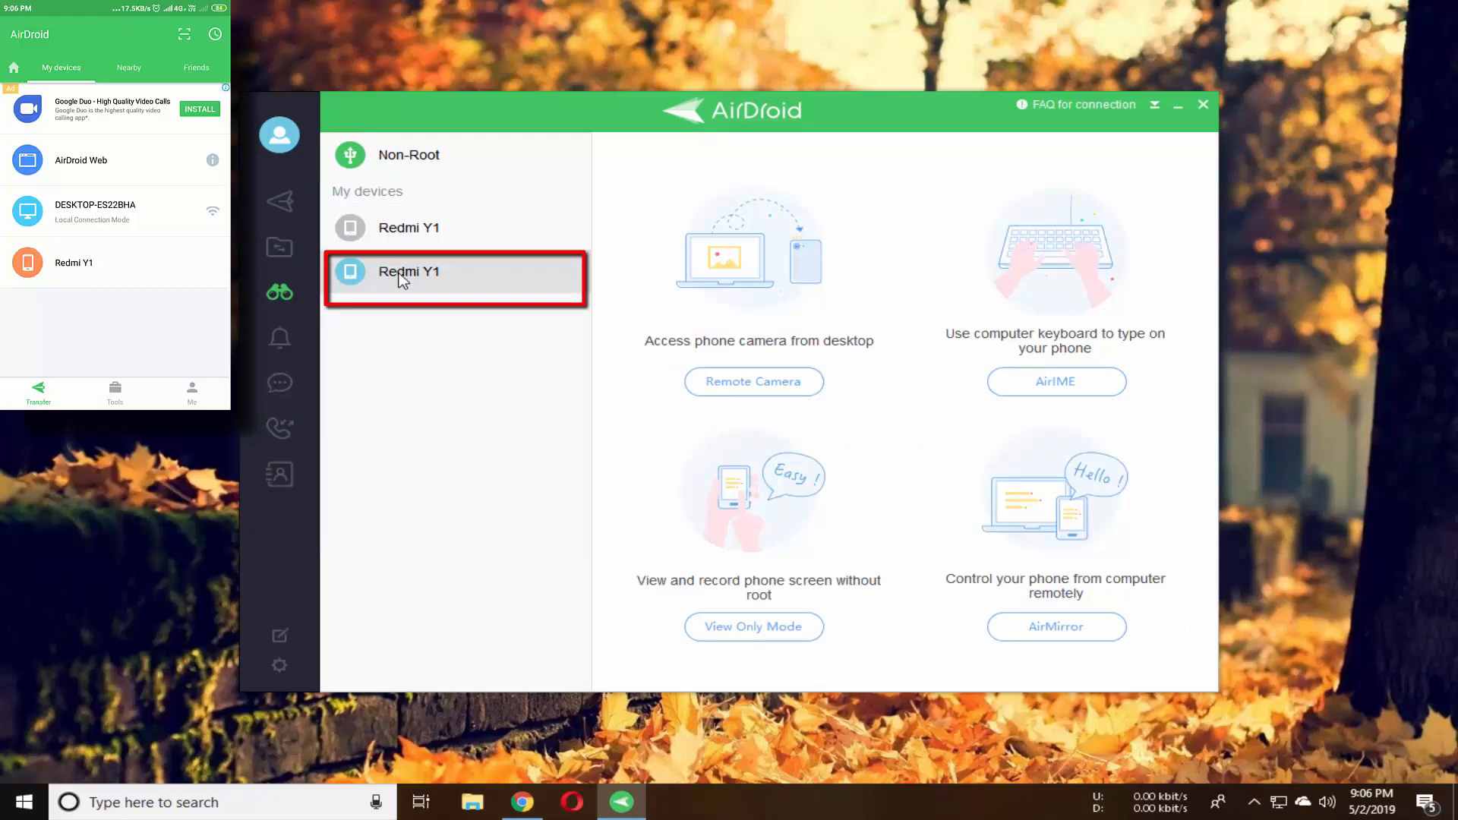
{"action": "left_click", "coordinate": [1055, 625]}
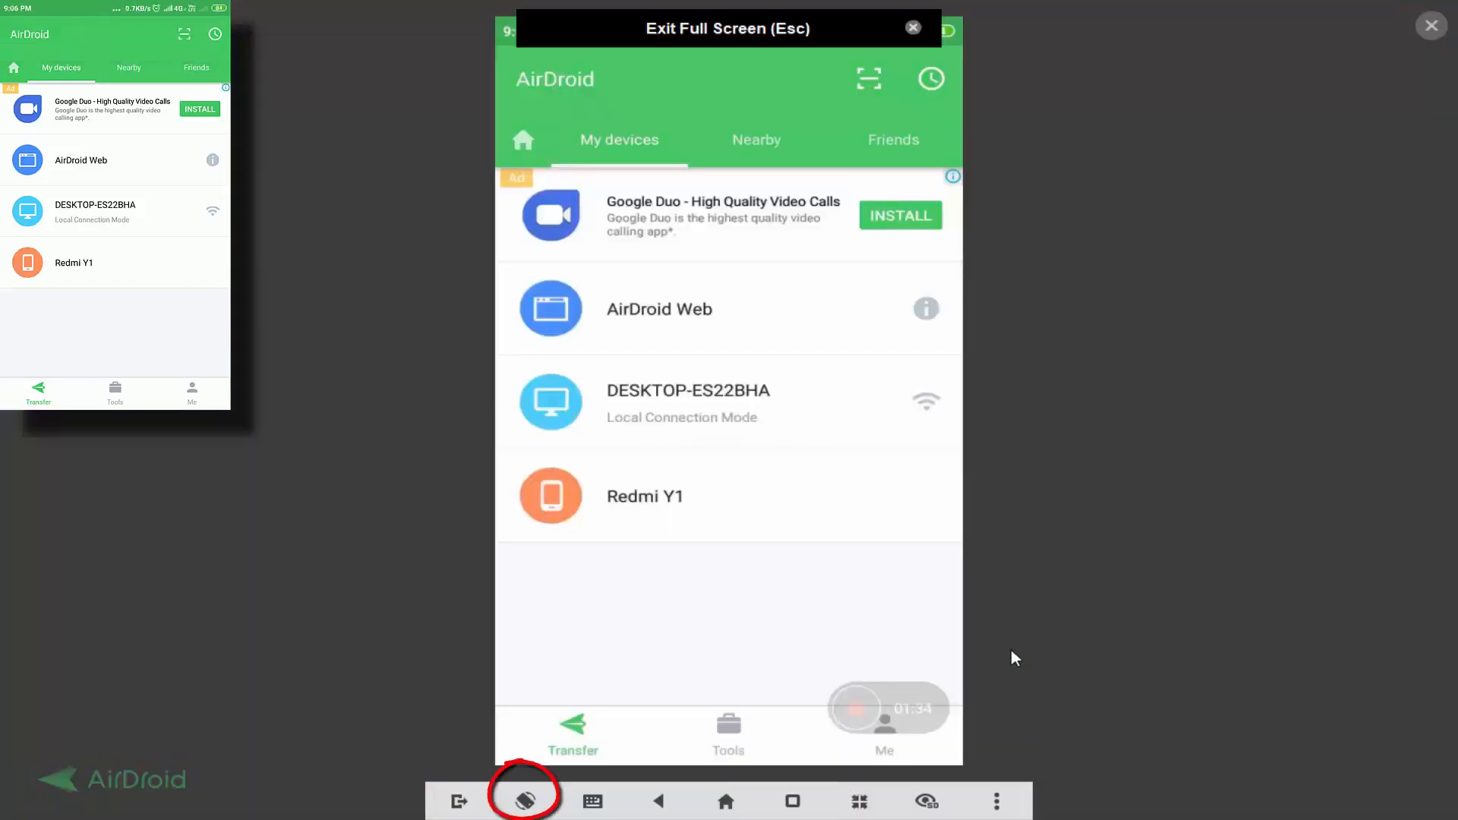
{"action": "mouse_move", "coordinate": [524, 800]}
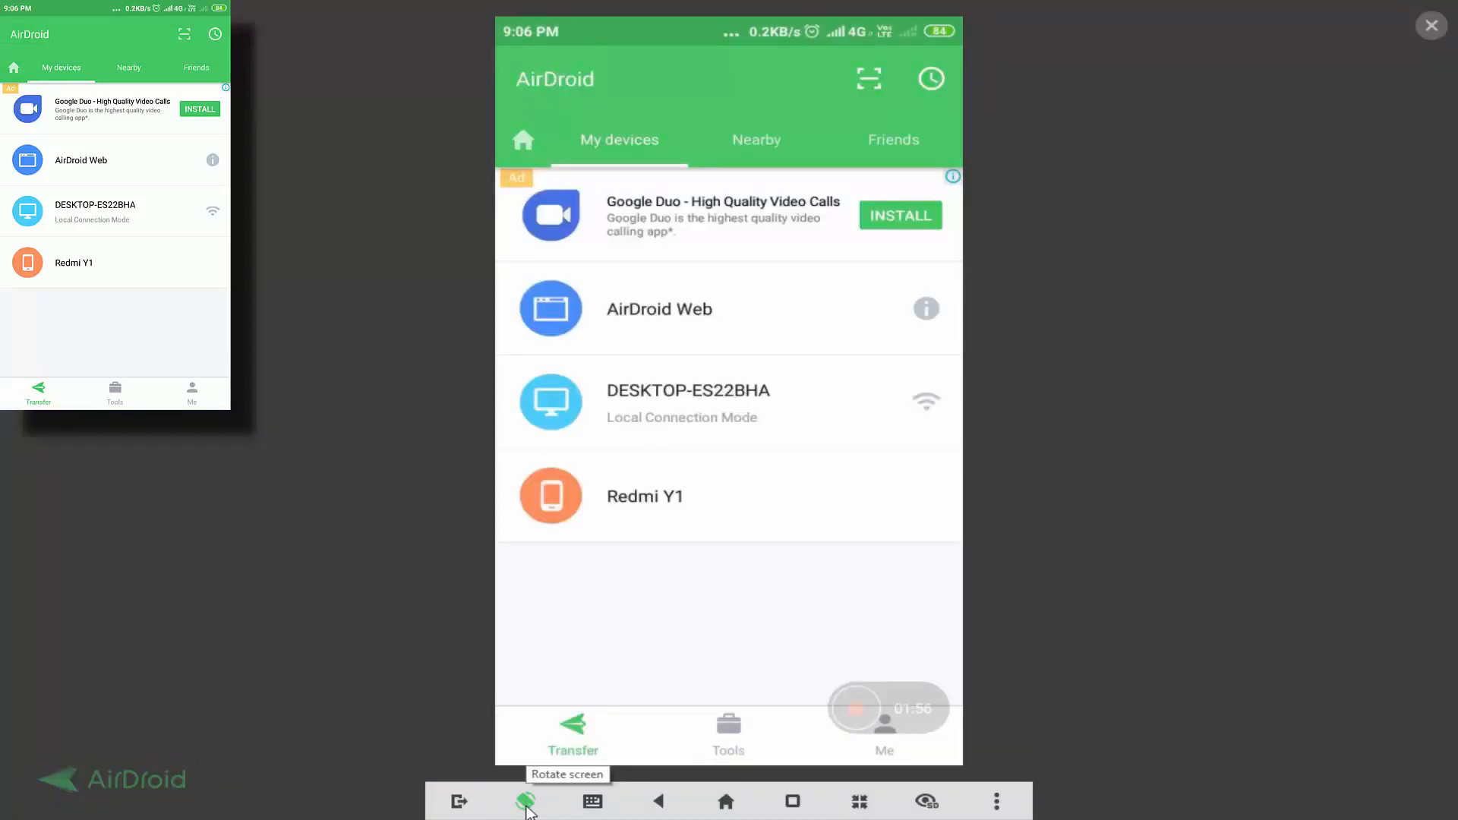
Rotate the full-screen mirrored phone display to landscape orientation.
{"action": "left_click", "coordinate": [525, 800]}
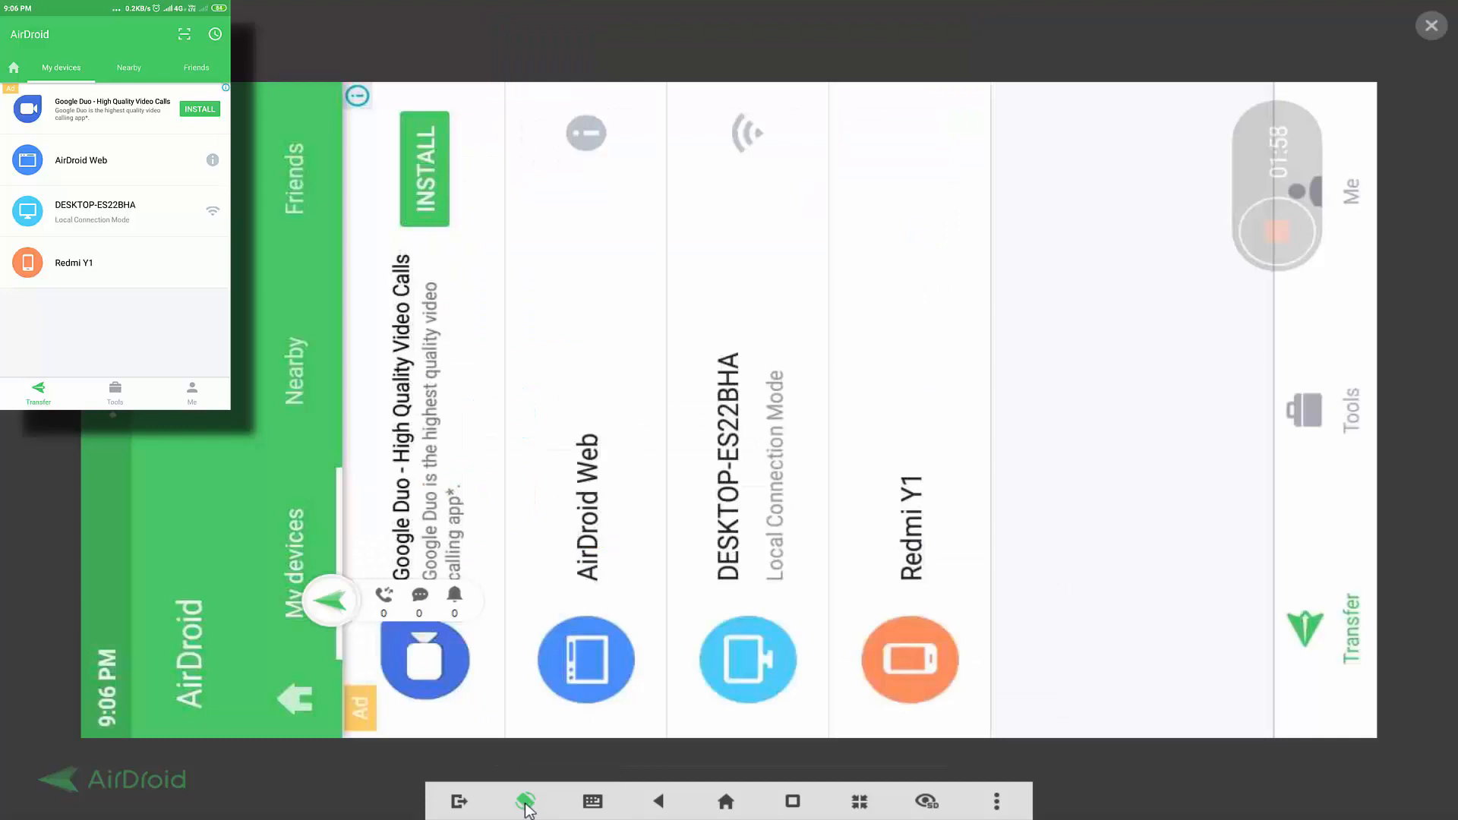